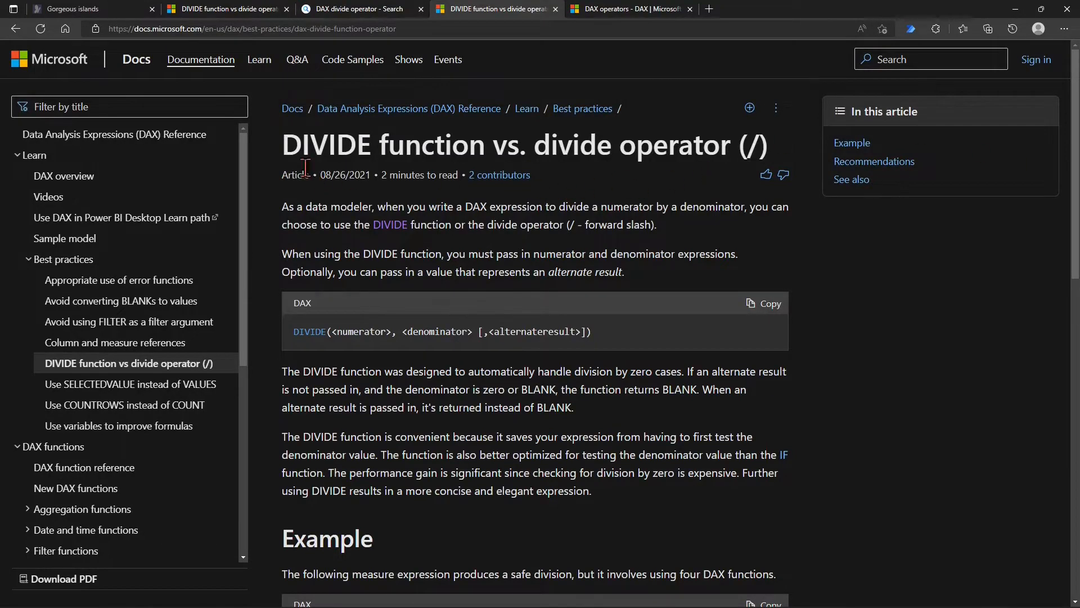
pyautogui.moveTo(1003, 270)
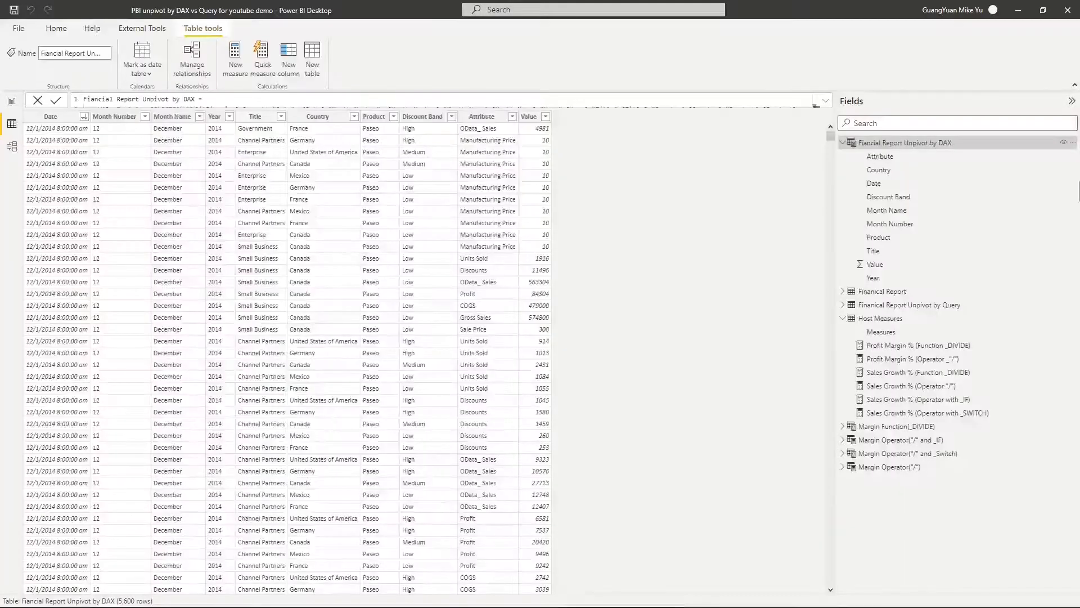
pyautogui.moveTo(905, 142)
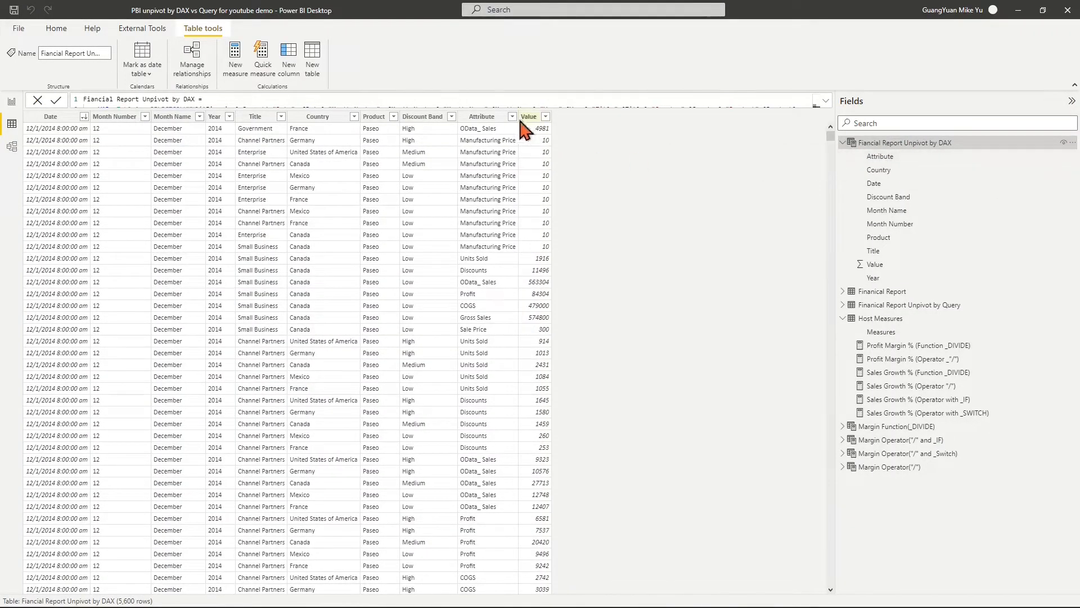
# - Filter the Attribute column to Profit and Gross Sales, then select the Profit Margin % (Operator "/") measure
pyautogui.click(508, 116)
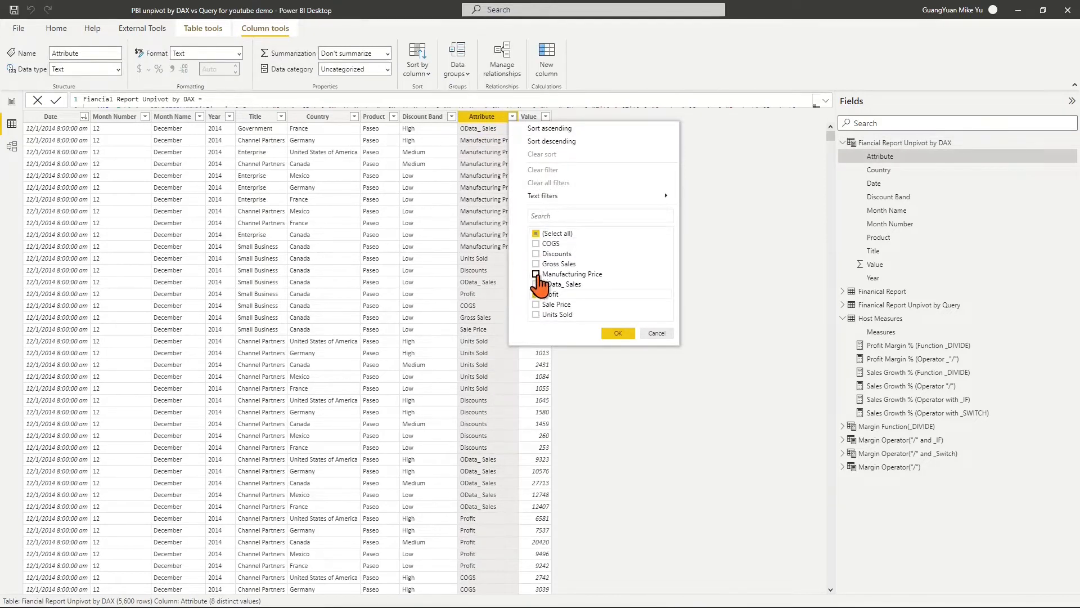
pyautogui.click(617, 333)
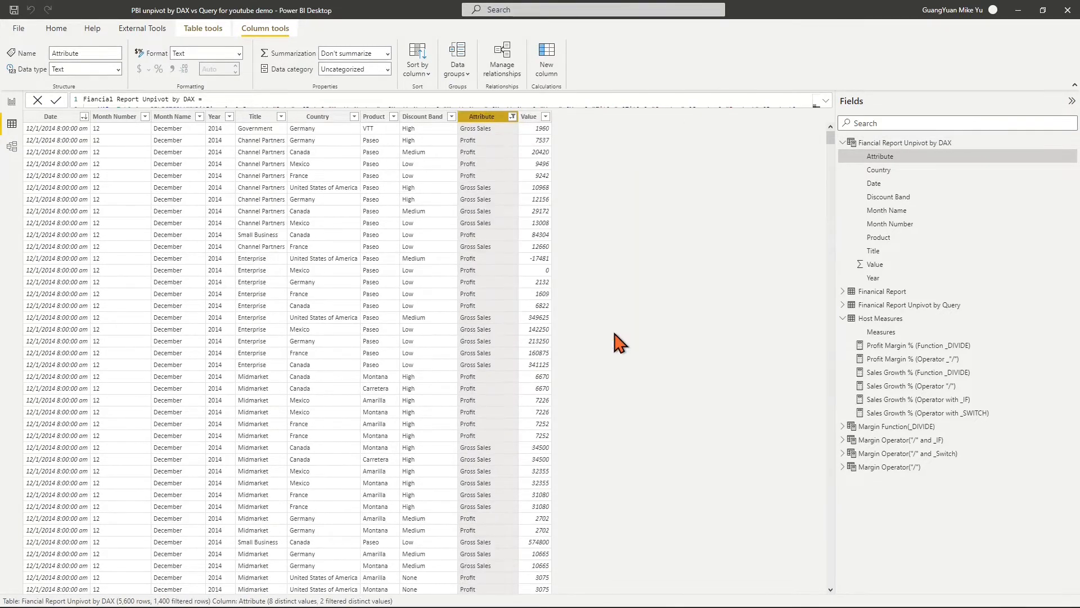
pyautogui.click(917, 358)
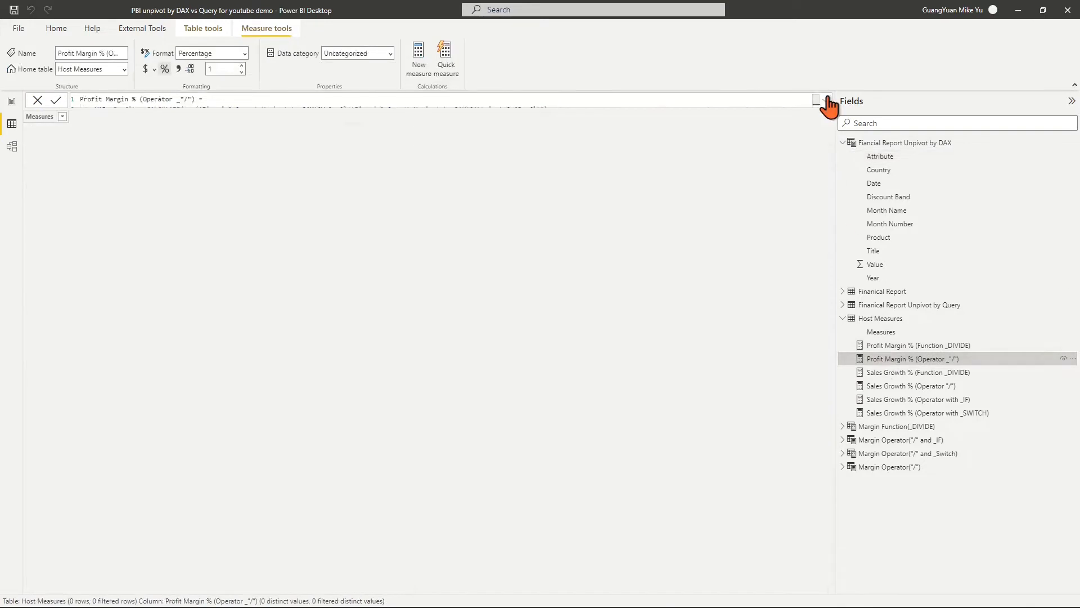
# - Review the _Profit/_GS operator formula, then complete the DIVIDE measure as DIVIDE(_Profit,_GS)
pyautogui.click(817, 101)
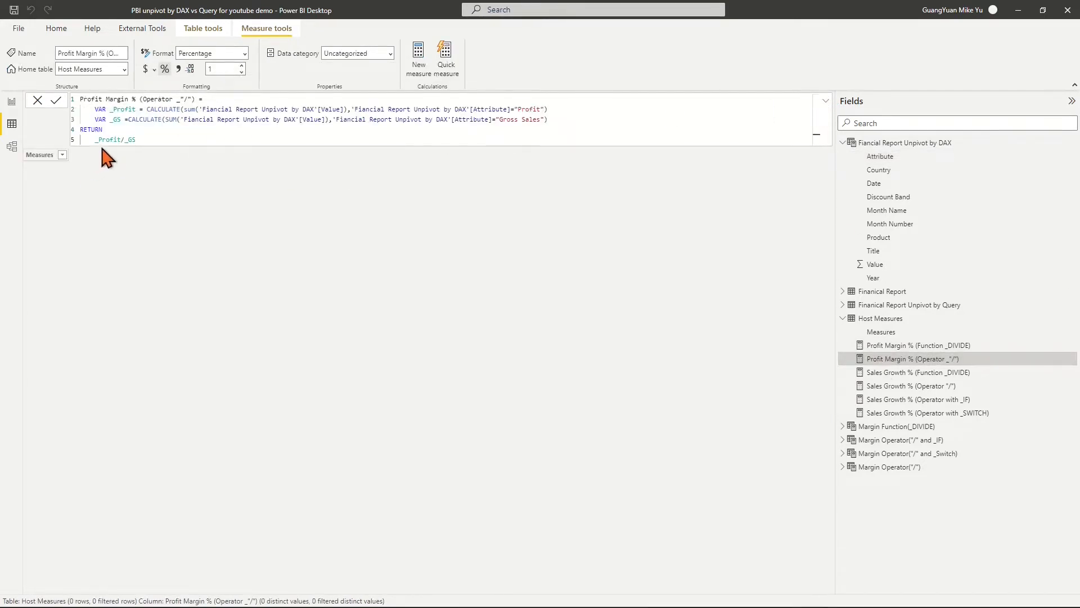
pyautogui.click(918, 345)
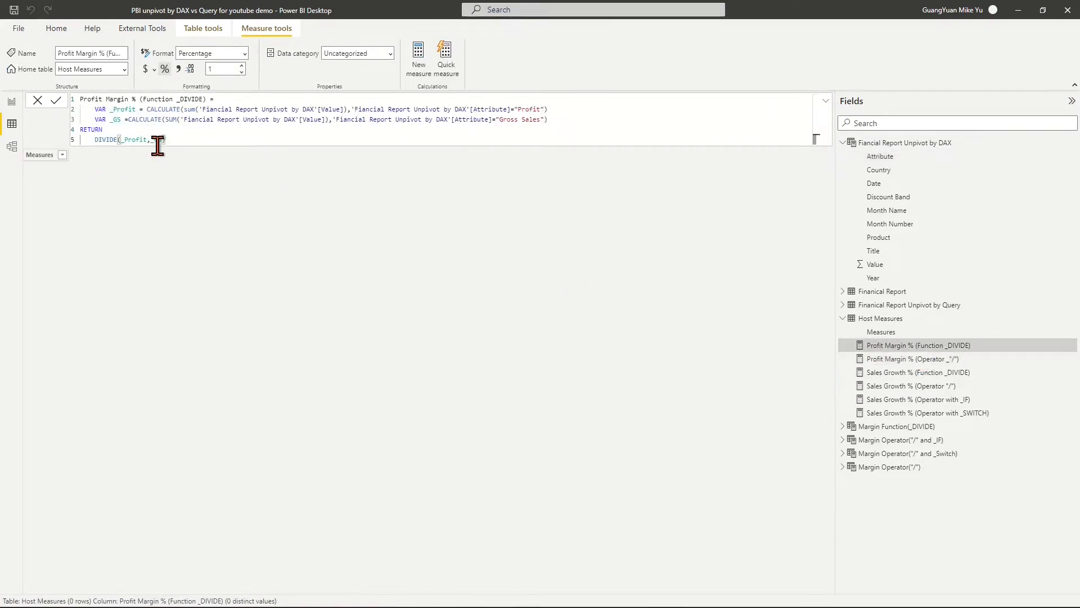
pyautogui.write('_GS')
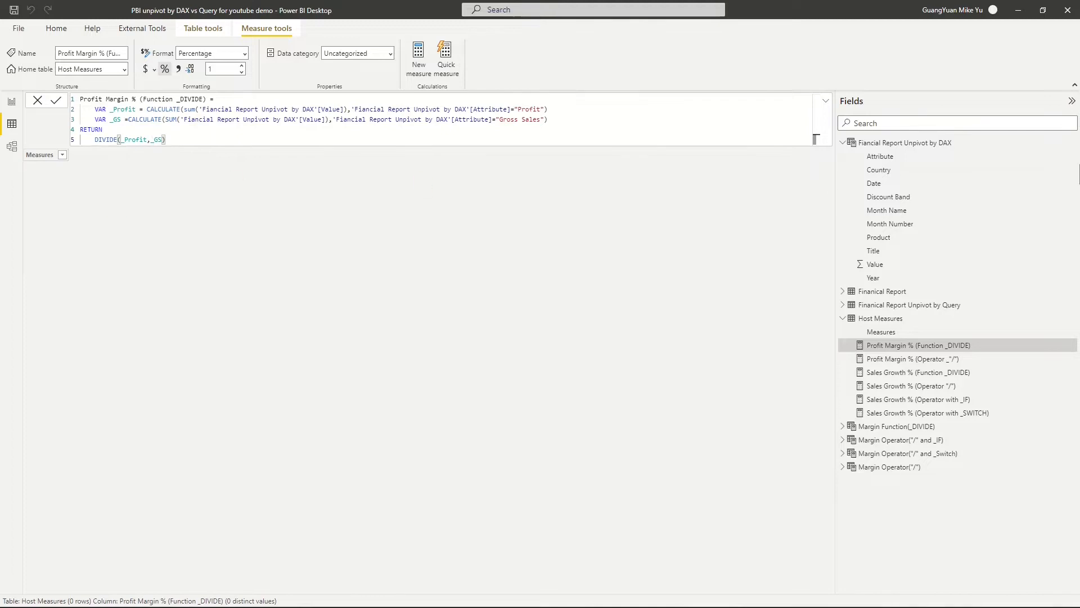
pyautogui.moveTo(11, 126)
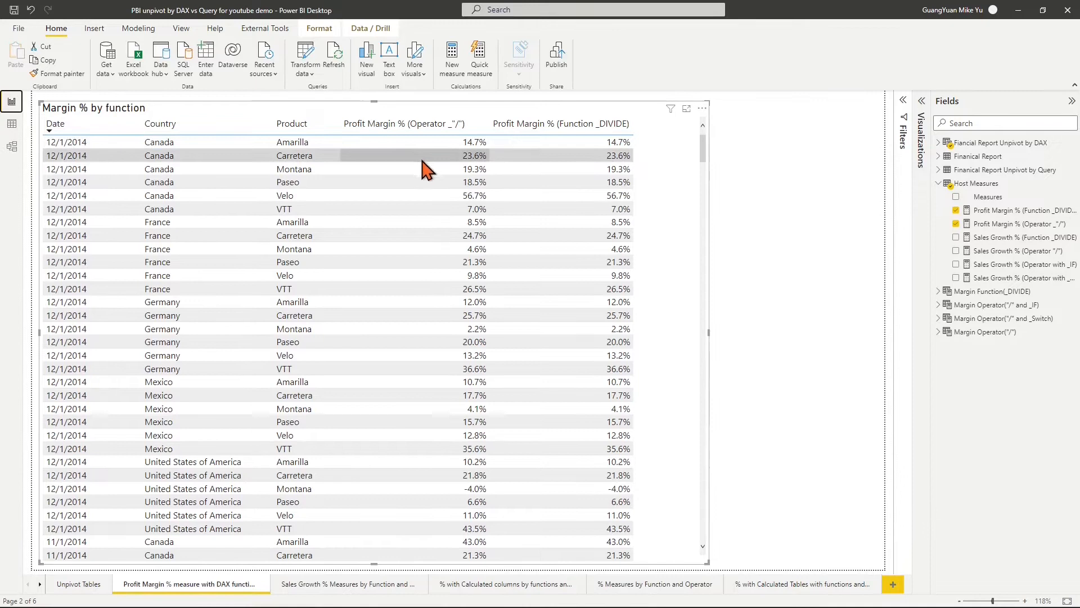
# - Scroll through the Margin % by function table comparing both Profit Margin % measures
pyautogui.scroll(-3)
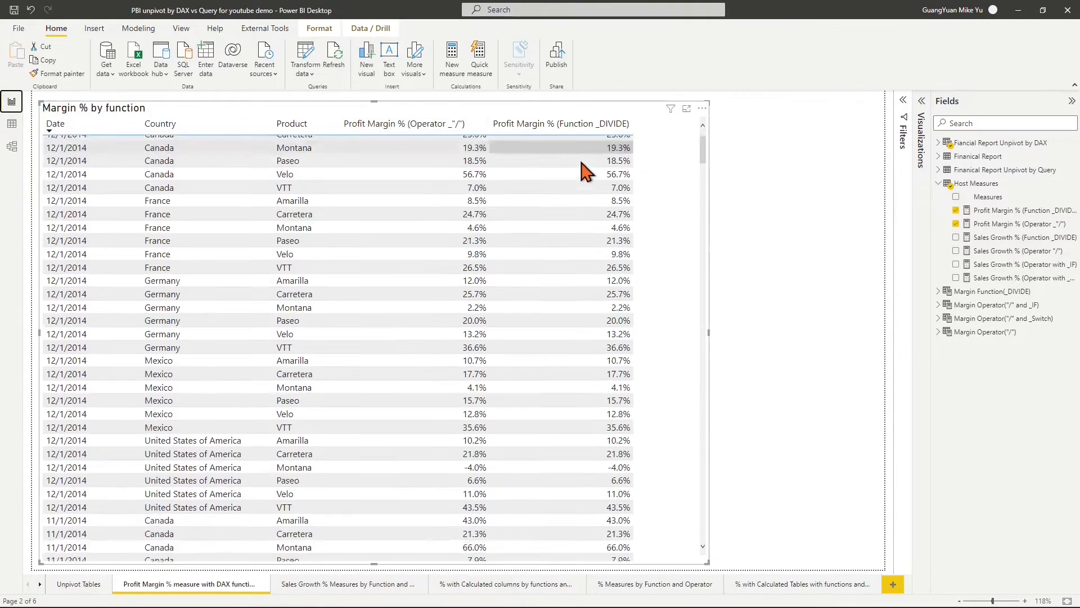
pyautogui.scroll(-3)
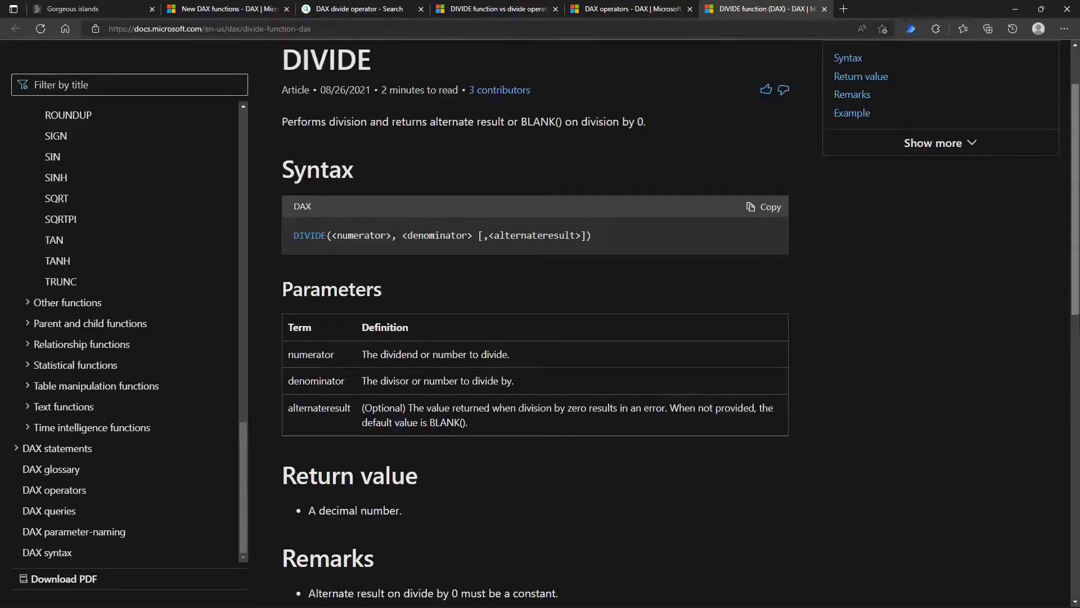
pyautogui.moveTo(839, 303)
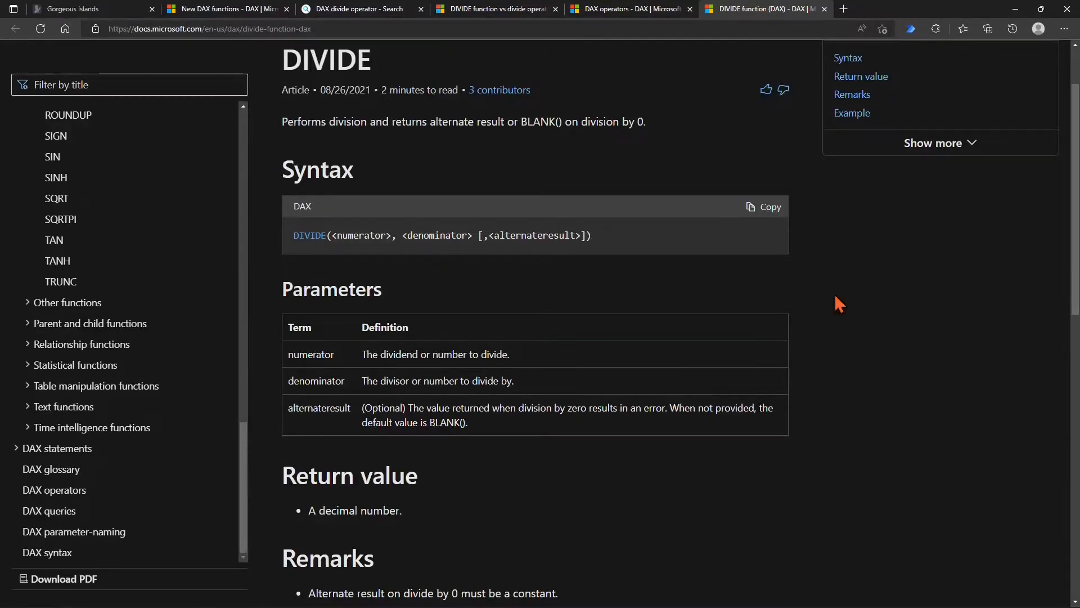
pyautogui.moveTo(324, 437)
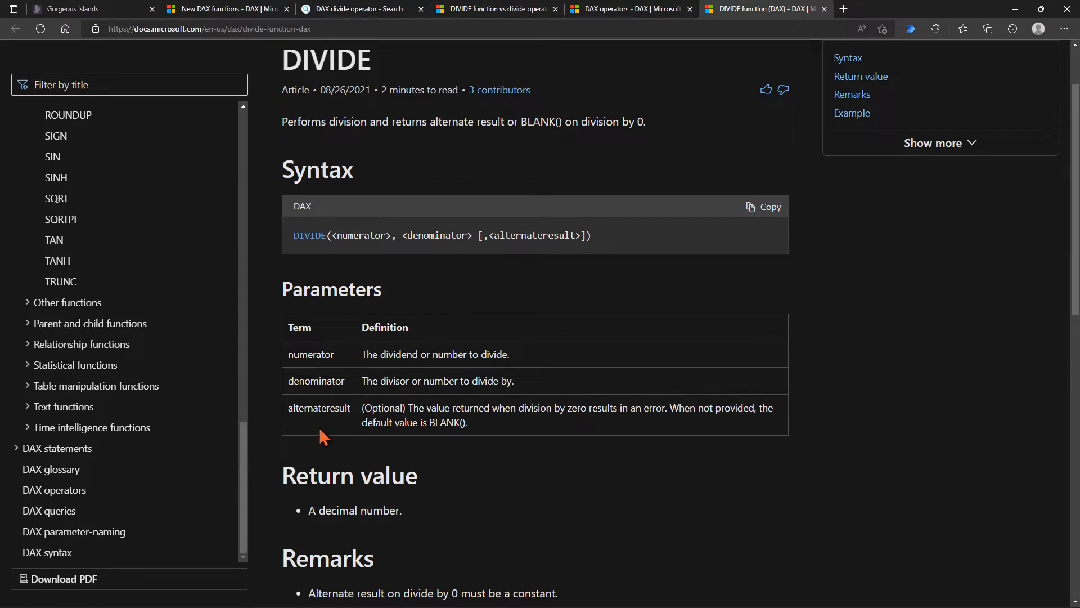
pyautogui.moveTo(596, 434)
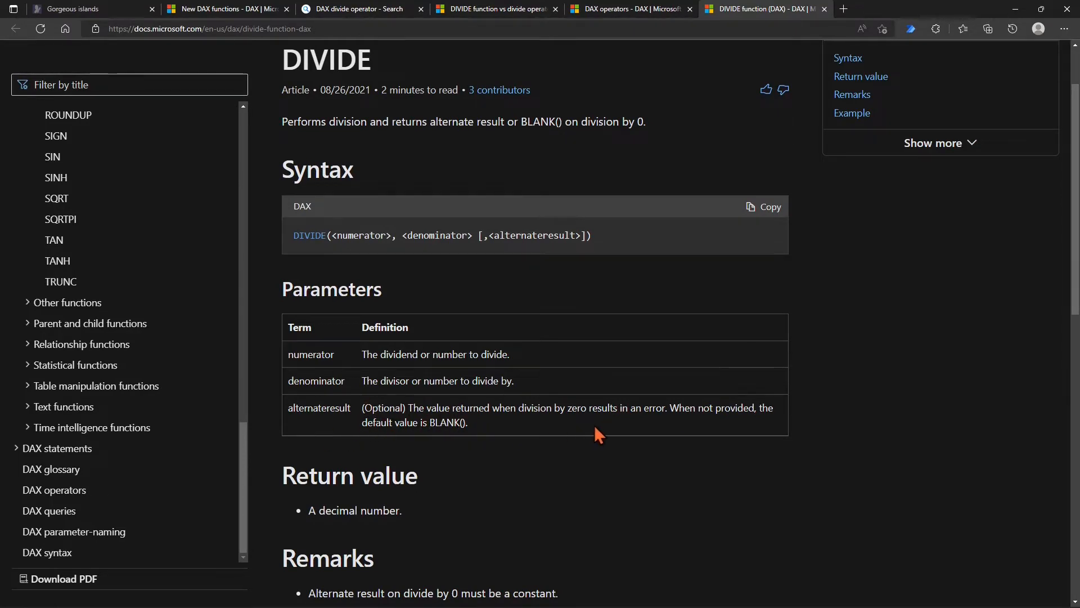
pyautogui.moveTo(462, 454)
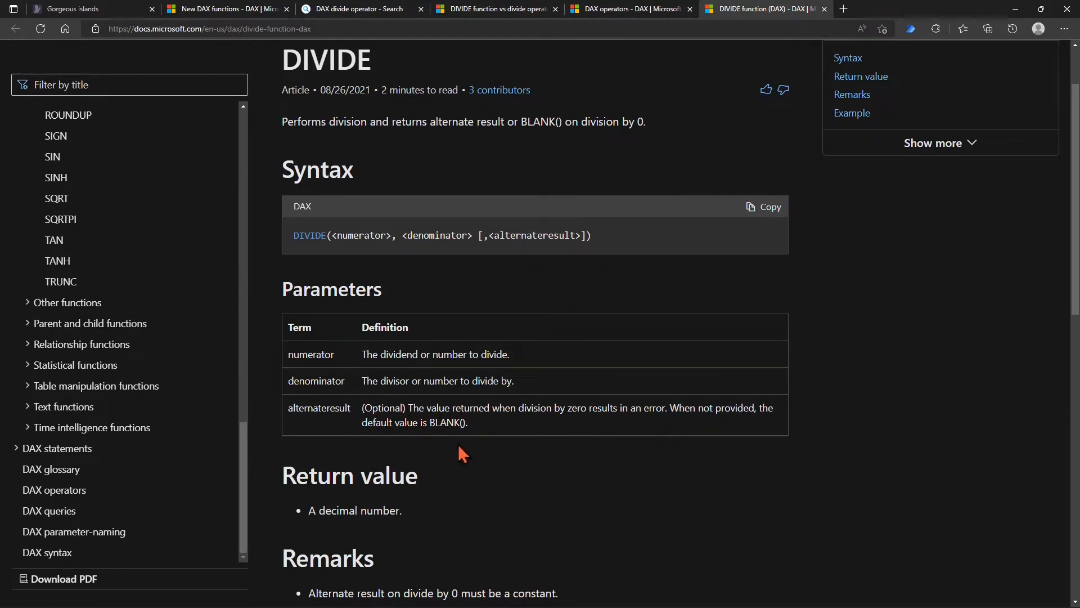
pyautogui.moveTo(472, 446)
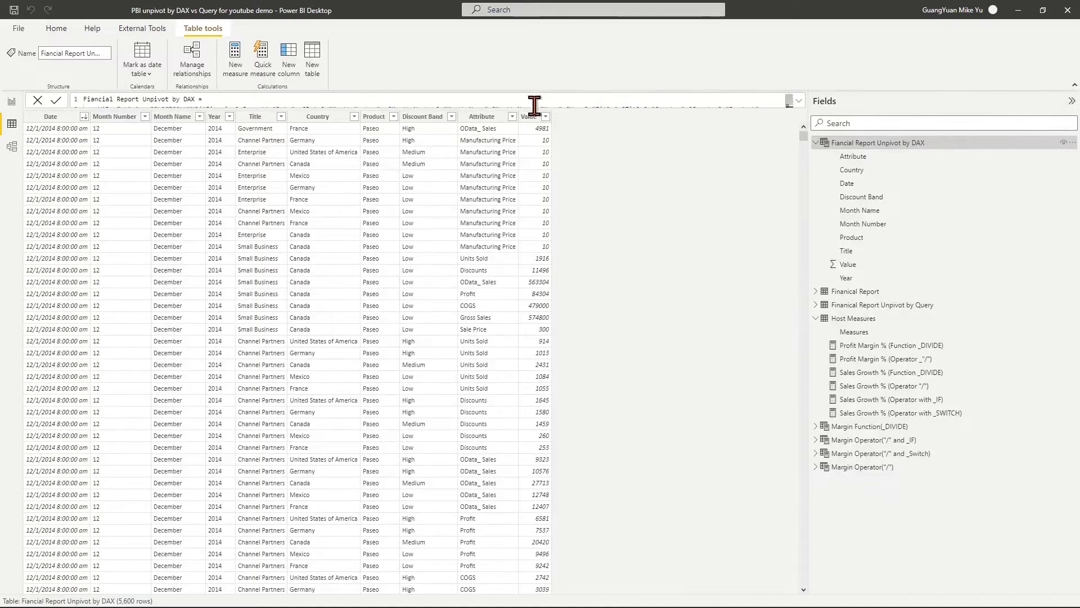
# - Filter the Attribute column to Gross Sales only, then select the Sales Growth % (Operator "/") measure
pyautogui.click(501, 115)
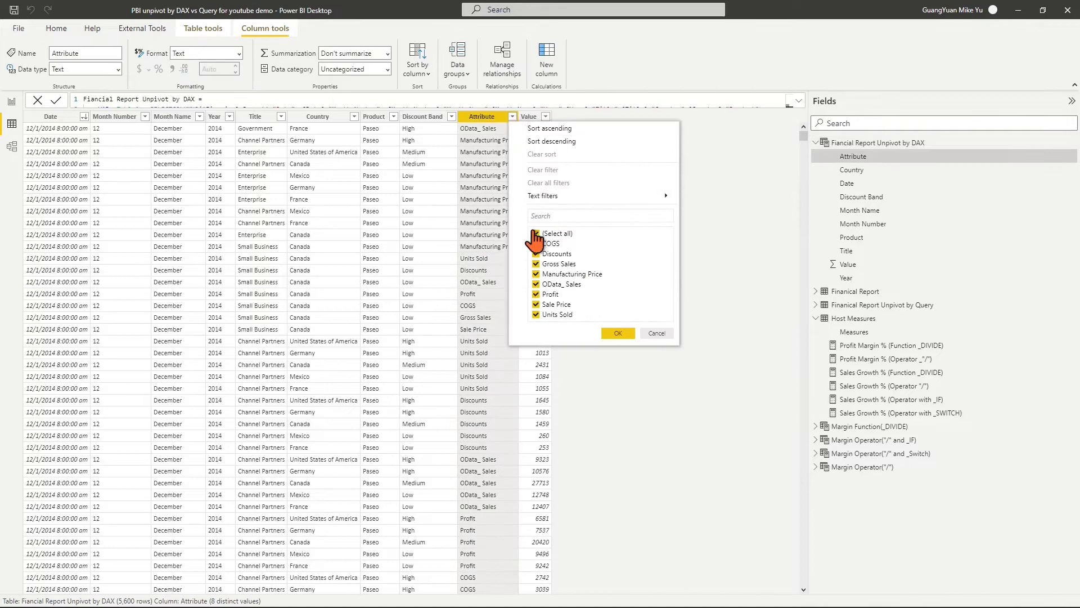
pyautogui.click(536, 233)
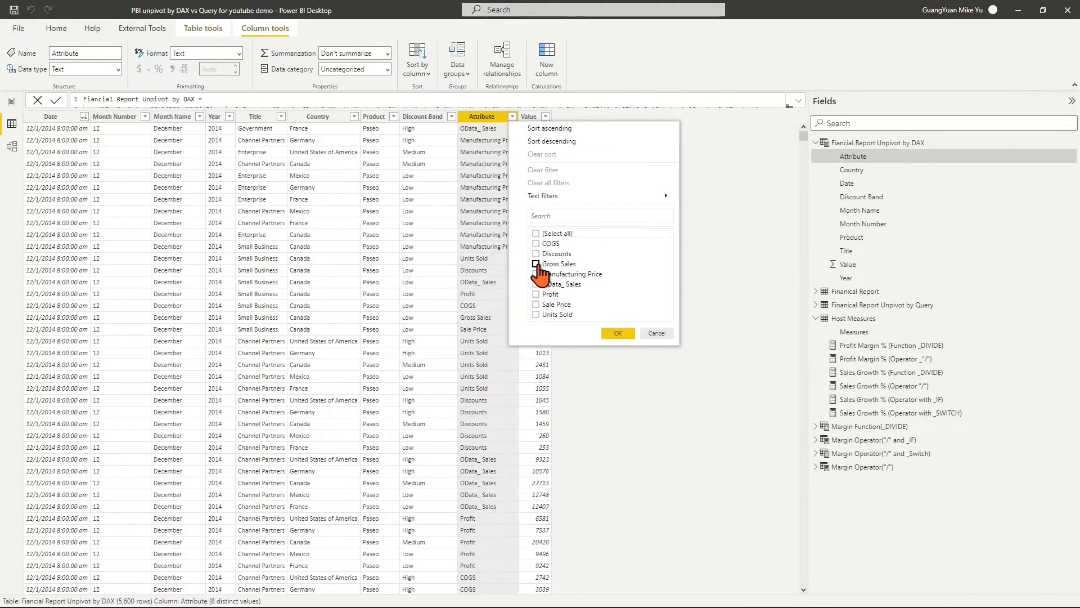
pyautogui.click(617, 333)
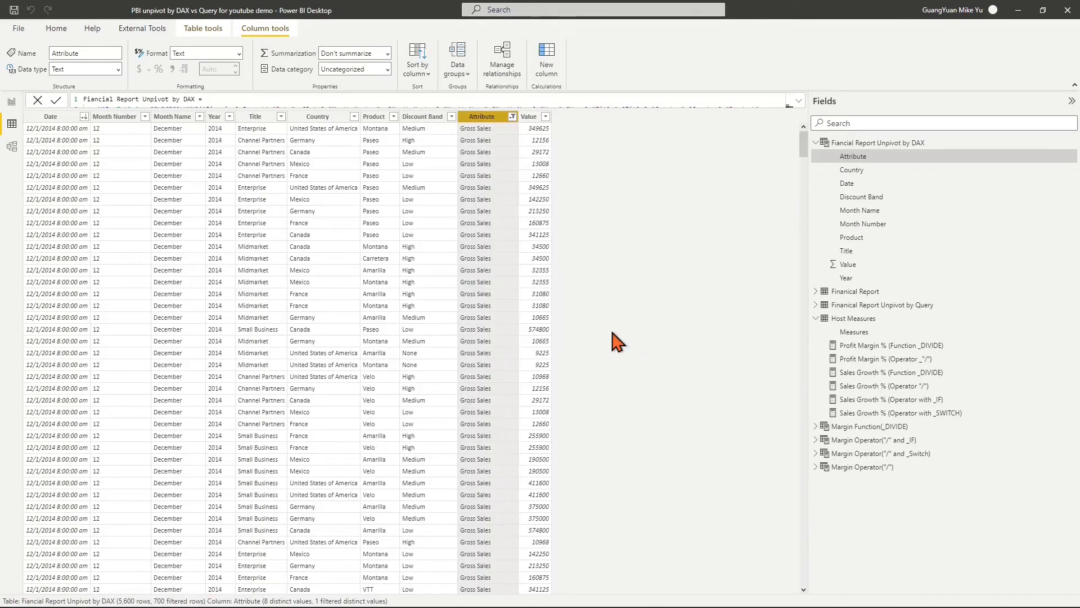
pyautogui.moveTo(193, 236)
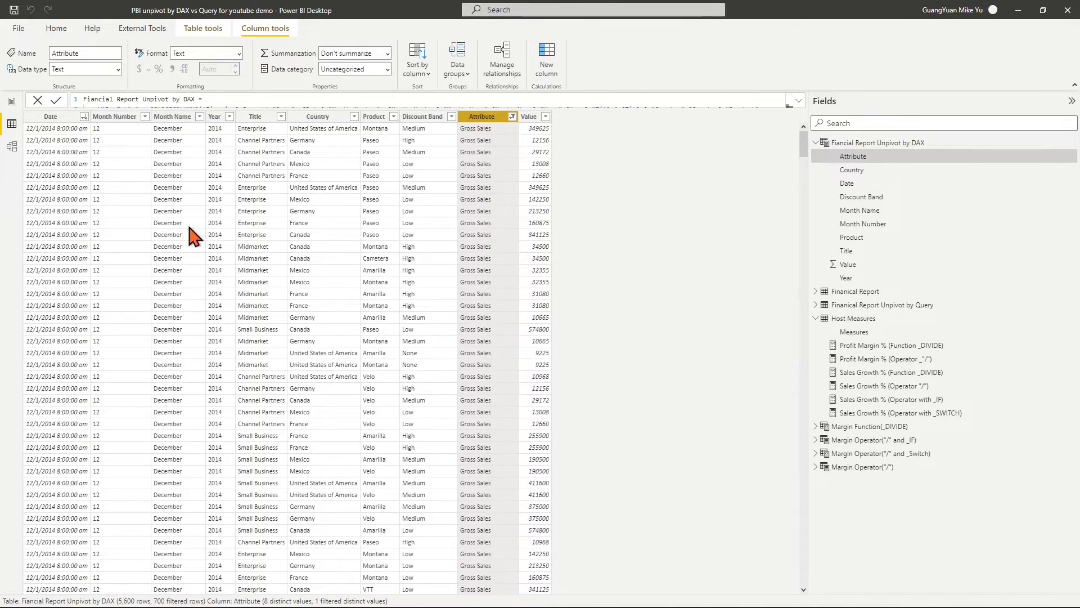
pyautogui.moveTo(910, 378)
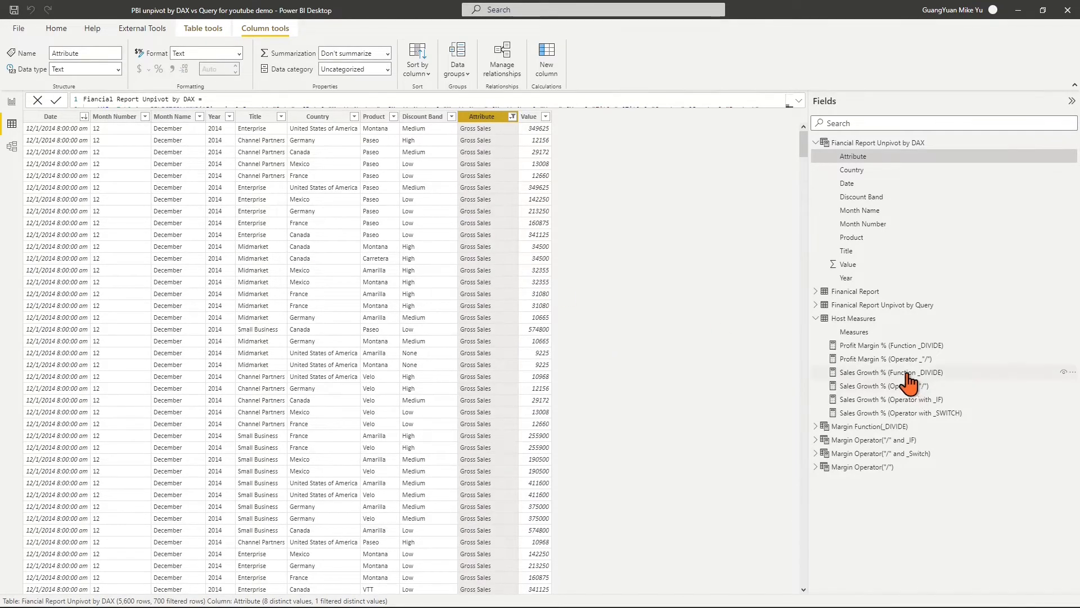
pyautogui.moveTo(882, 386)
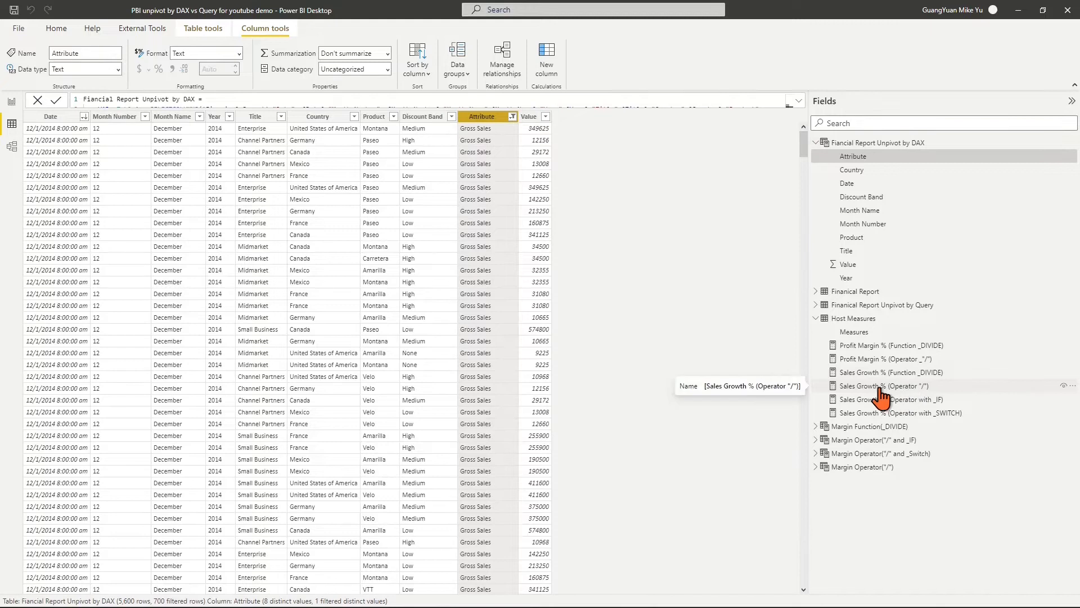
pyautogui.click(886, 385)
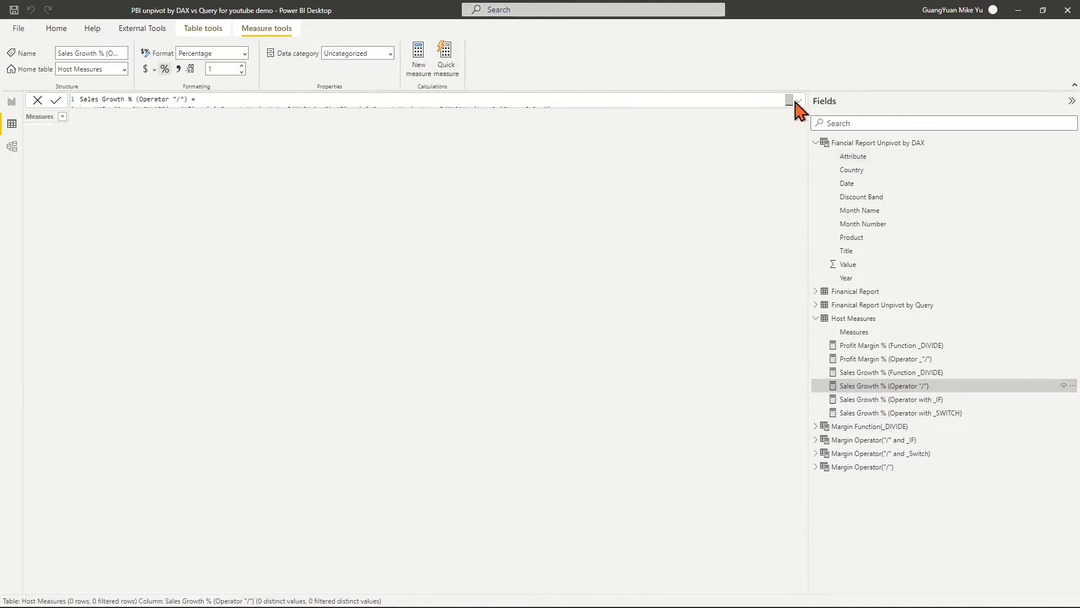
# - Read the (_CS-_PS)/_PS operator growth formula, then return to the Sales Growth % report page
pyautogui.click(789, 101)
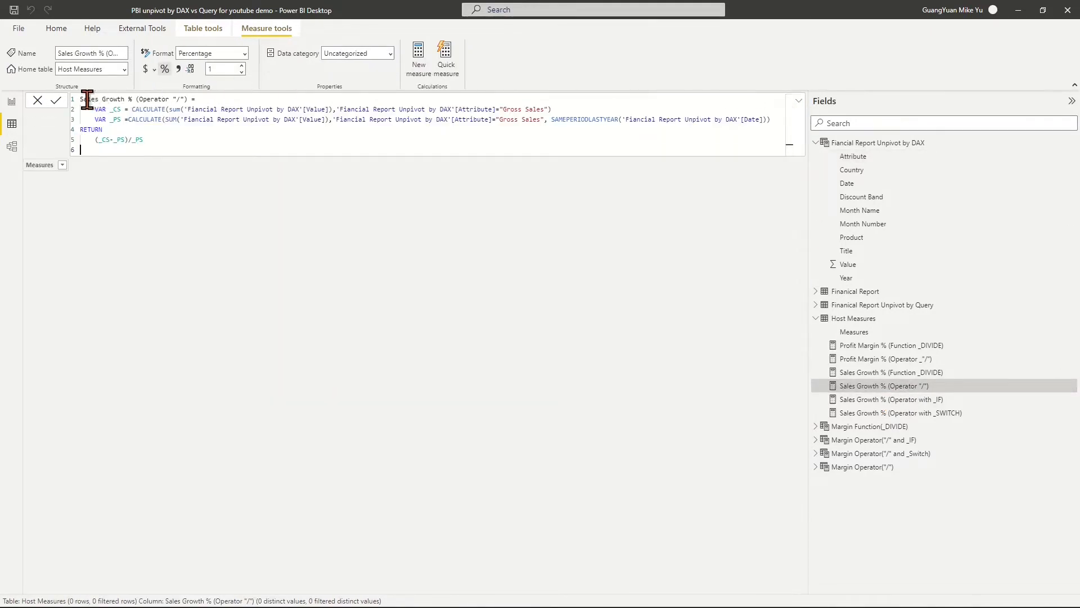
pyautogui.moveTo(337, 131)
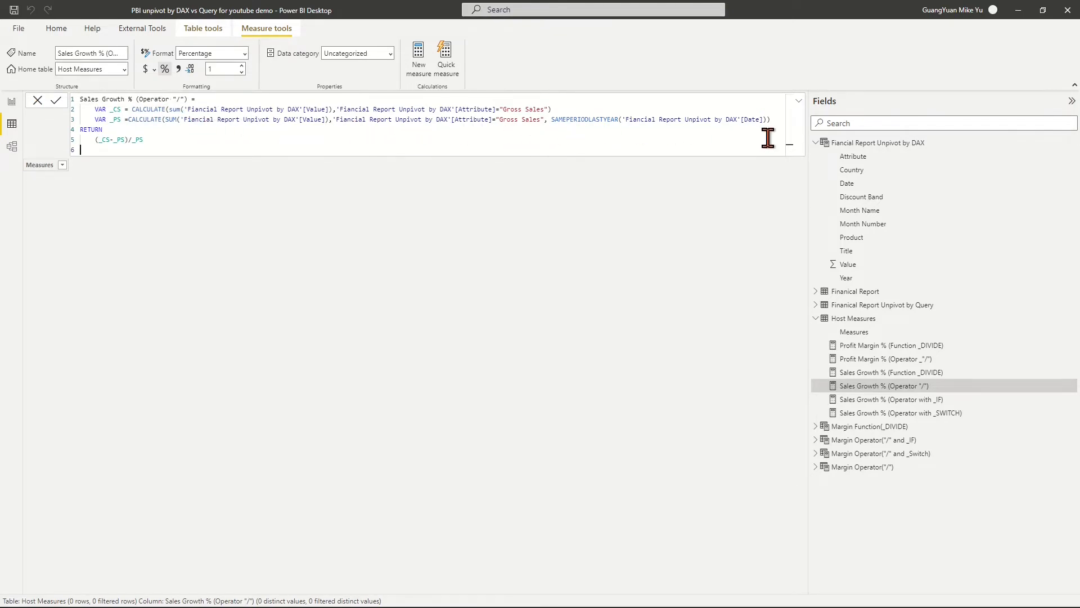
pyautogui.moveTo(134, 168)
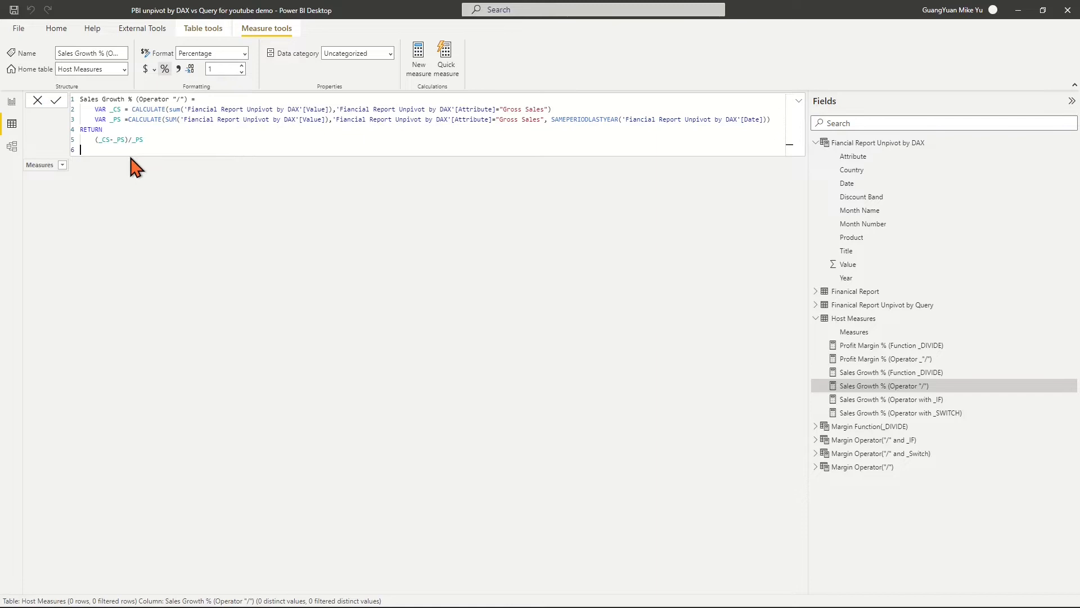
pyautogui.click(11, 101)
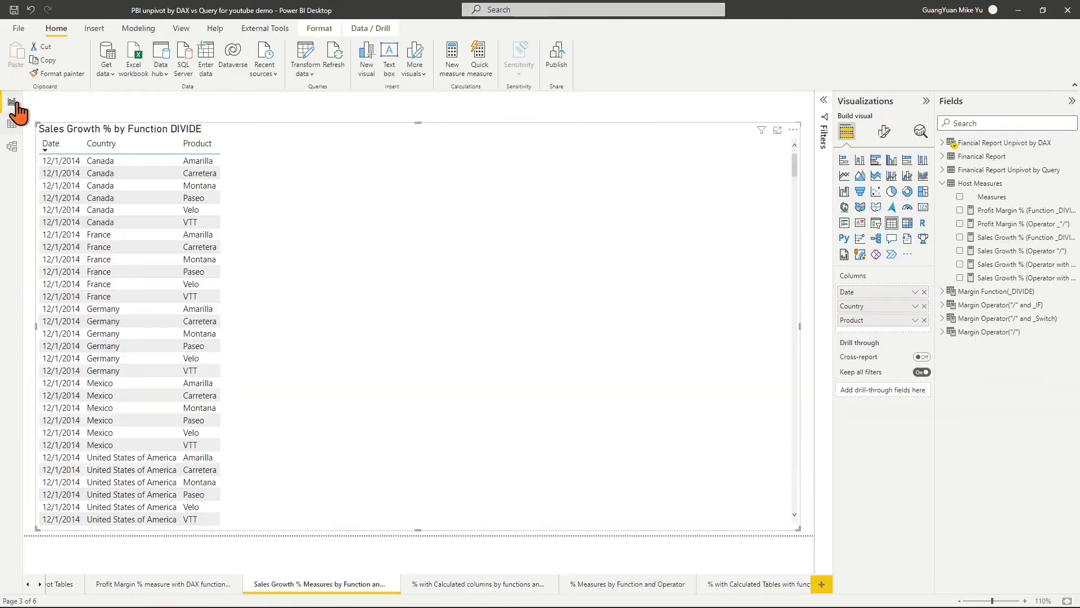
pyautogui.moveTo(962, 258)
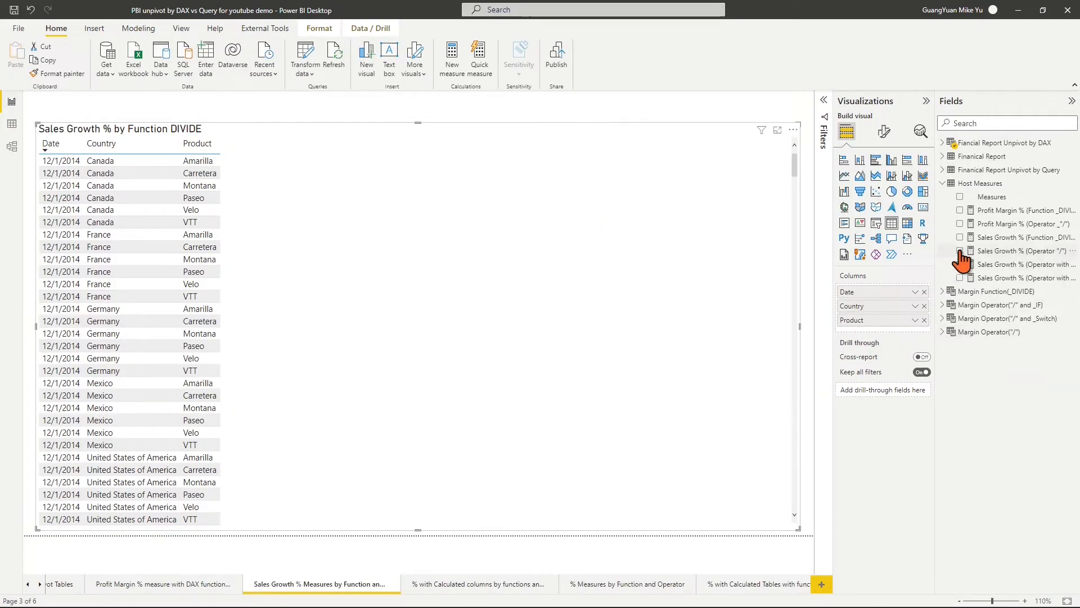
# - Add Sales Growth % (Operator "/") to the table, revealing Infinity for months without prior-year sales
pyautogui.click(961, 250)
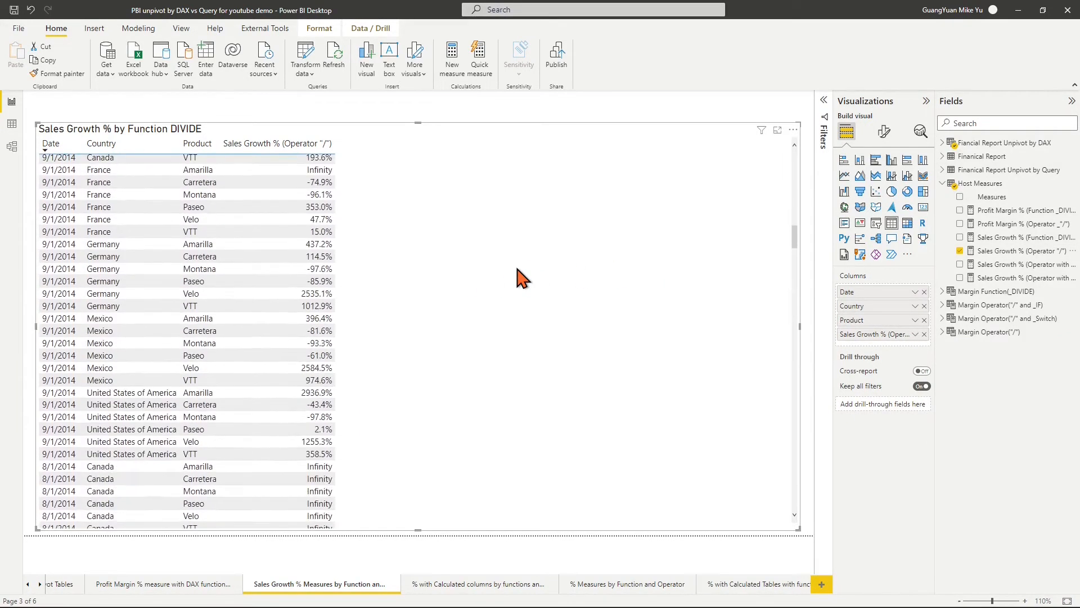
pyautogui.scroll(-3)
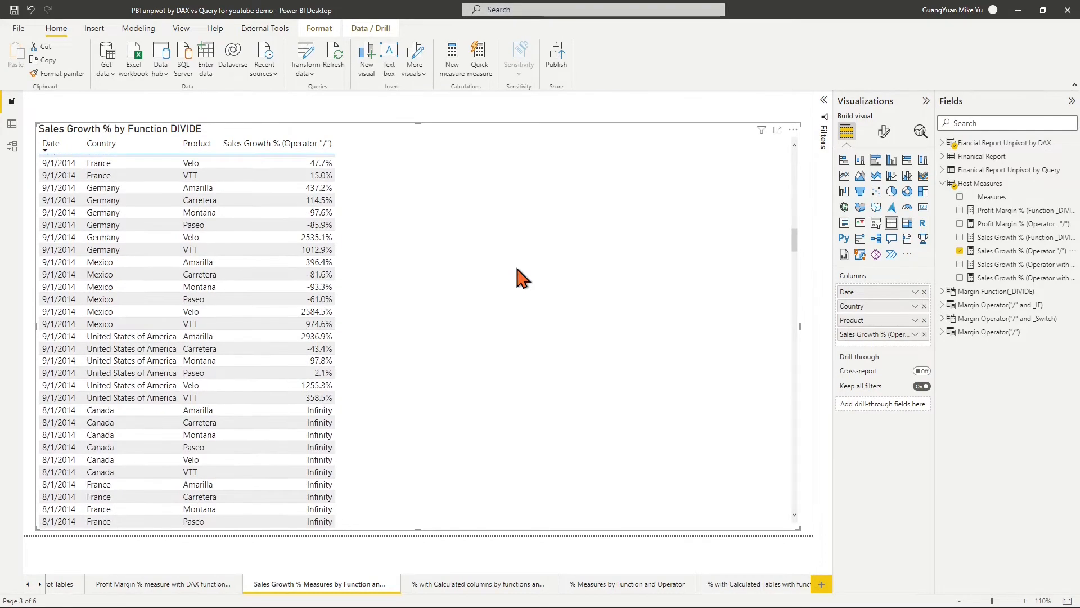
pyautogui.scroll(-3)
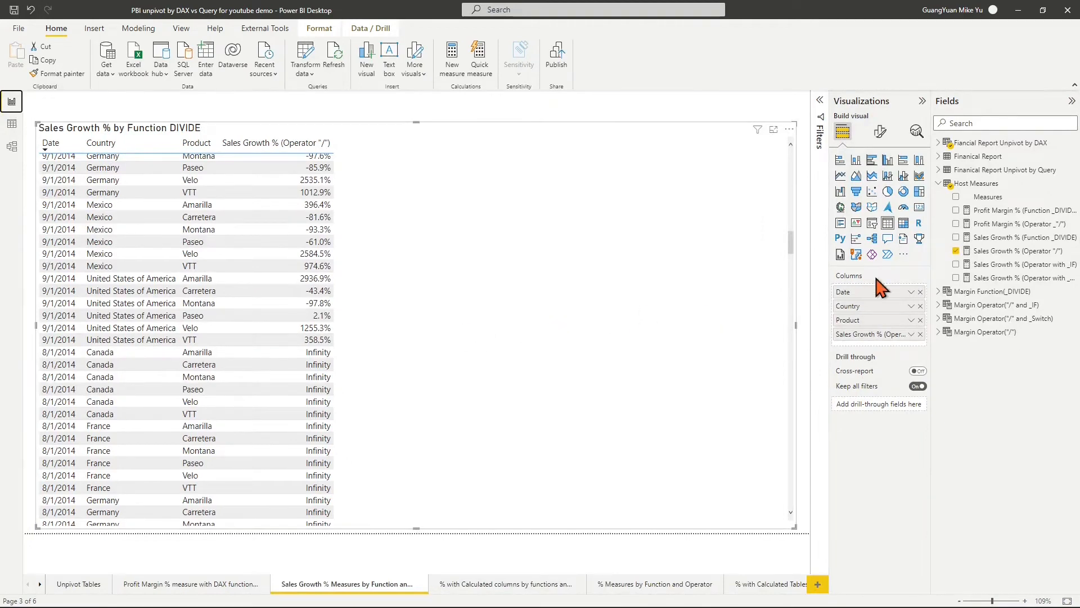
pyautogui.click(1022, 237)
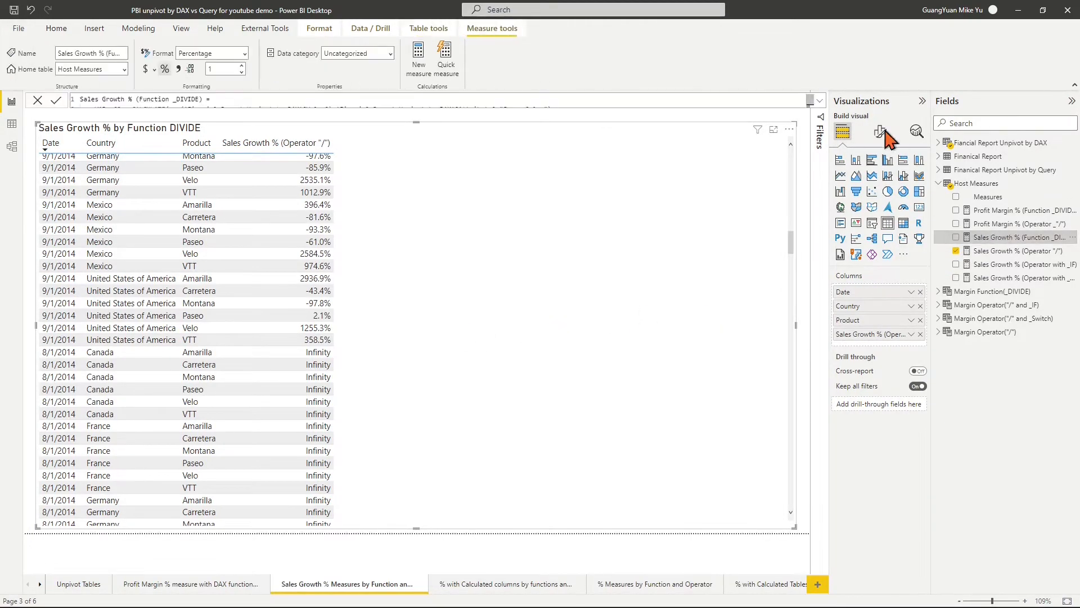
# - Review the DIVIDE growth formula and add Sales Growth % (Function _DIVIDE), blank where the operator shows Infinity
pyautogui.click(819, 100)
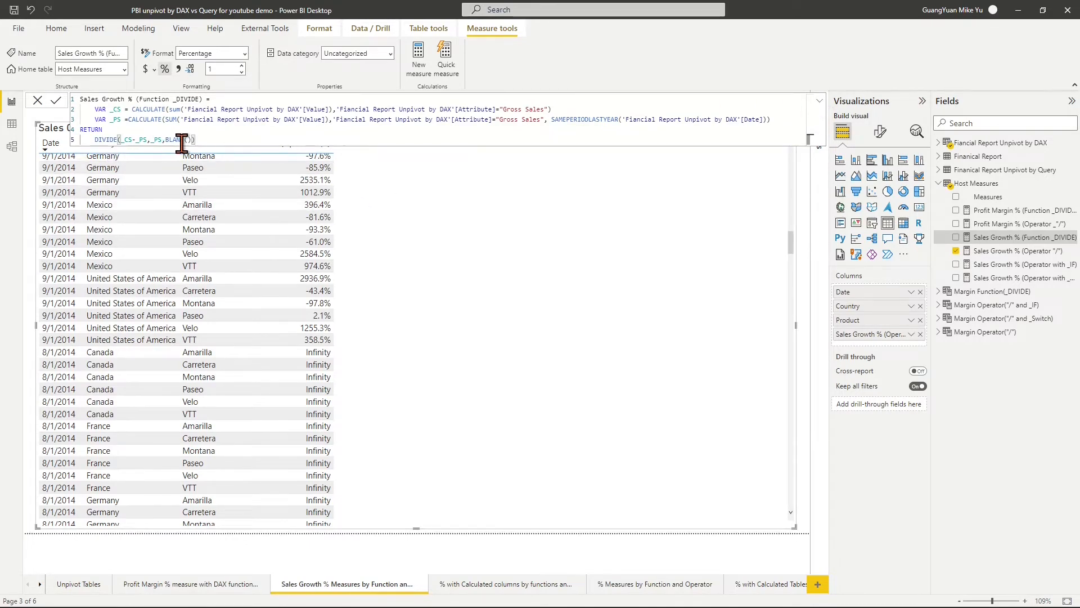
pyautogui.moveTo(819, 113)
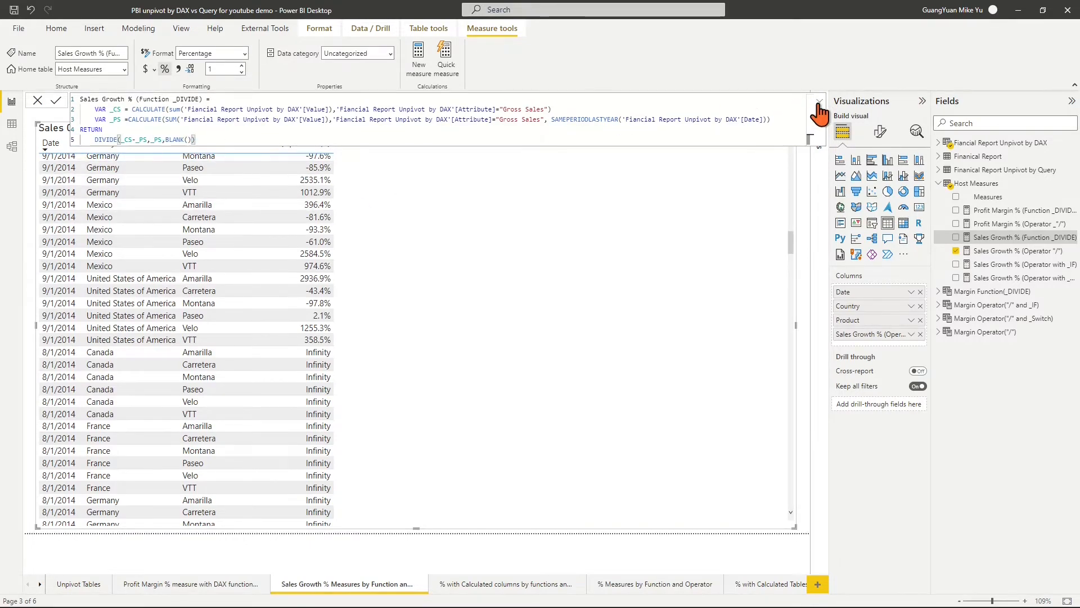
pyautogui.click(820, 102)
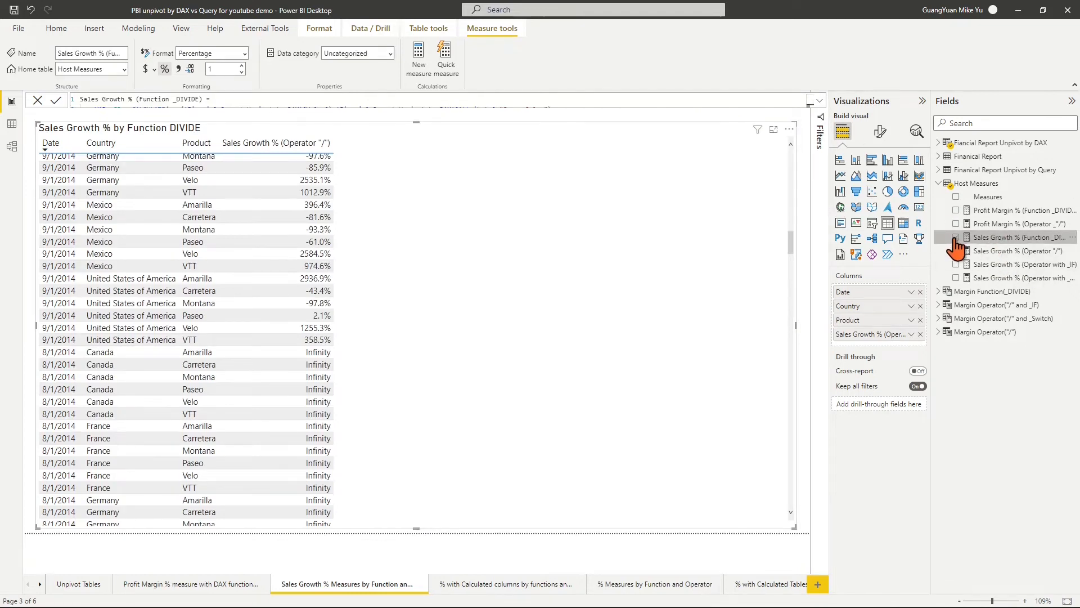
pyautogui.click(957, 237)
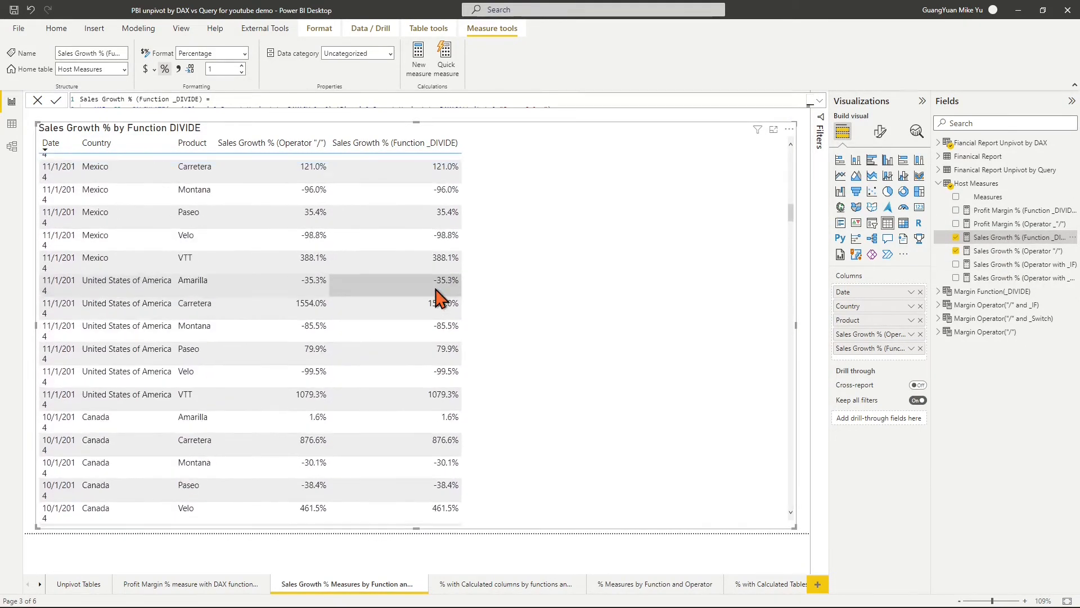
pyautogui.scroll(-3)
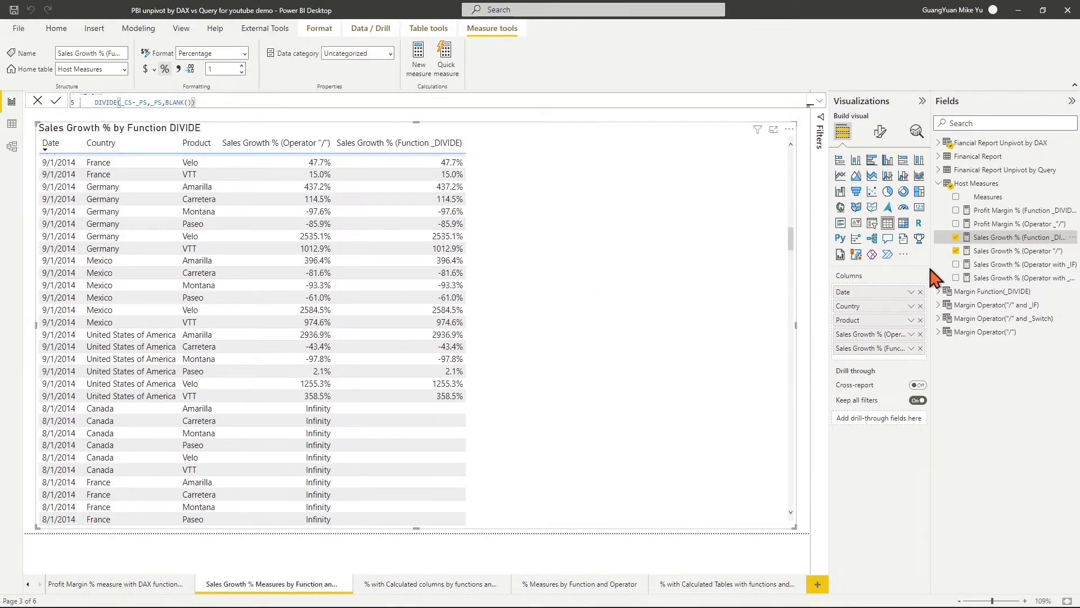
pyautogui.moveTo(1027, 264)
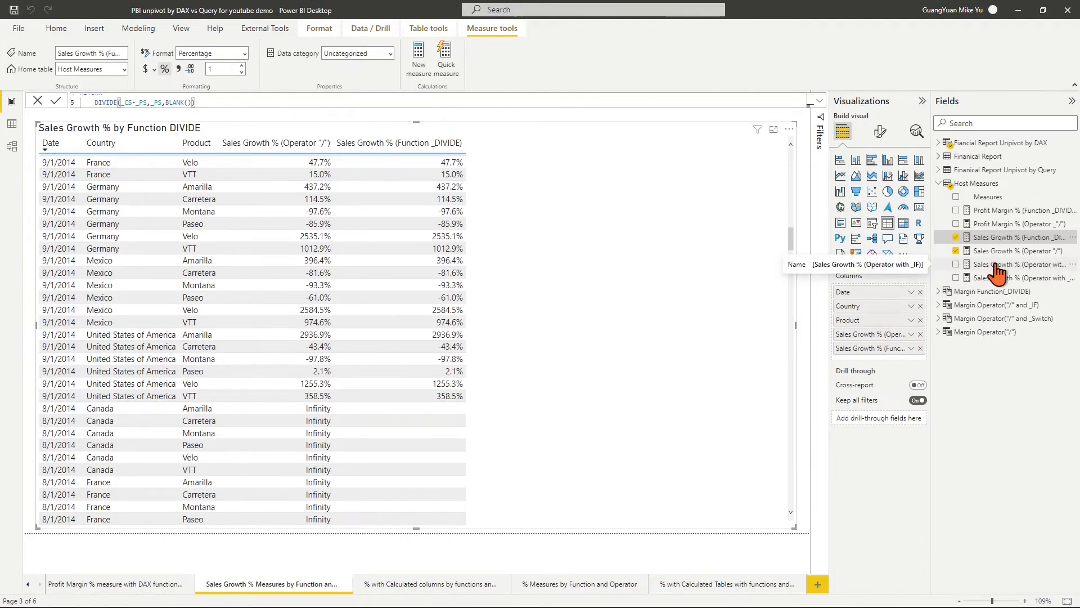
# - Add the Sales Growth % (Operator with _IF) and (Operator with _SWITCH) measures as further table columns
pyautogui.click(1020, 264)
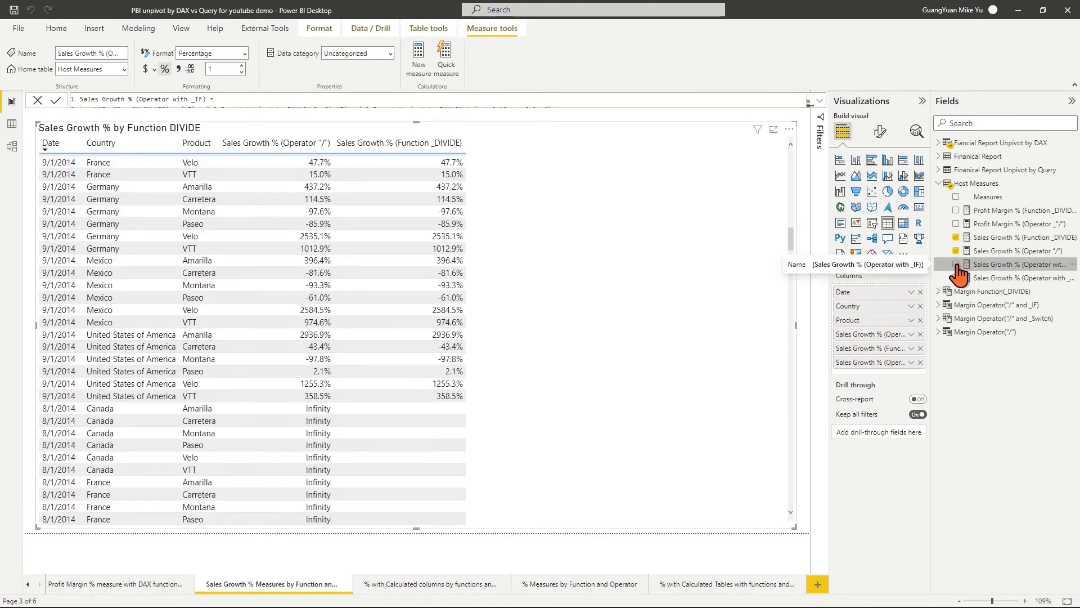
pyautogui.click(957, 264)
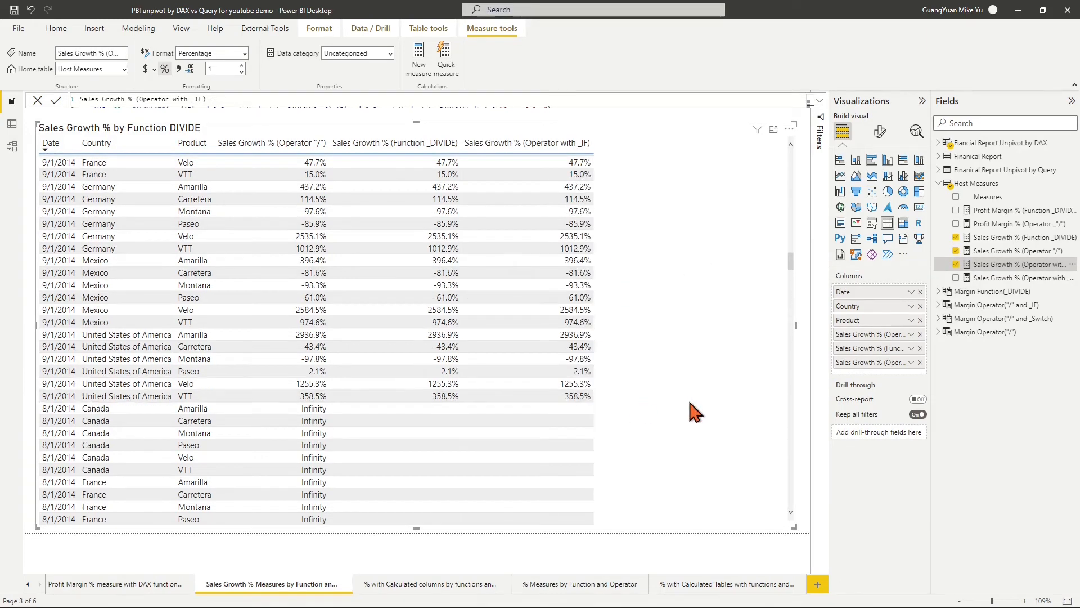
pyautogui.click(1023, 277)
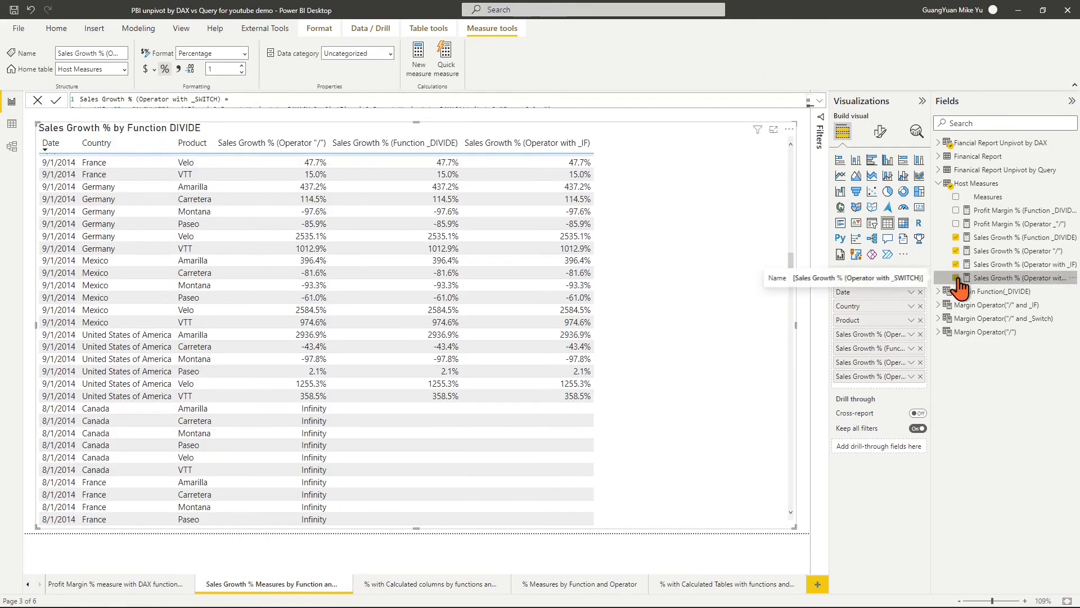
pyautogui.click(957, 277)
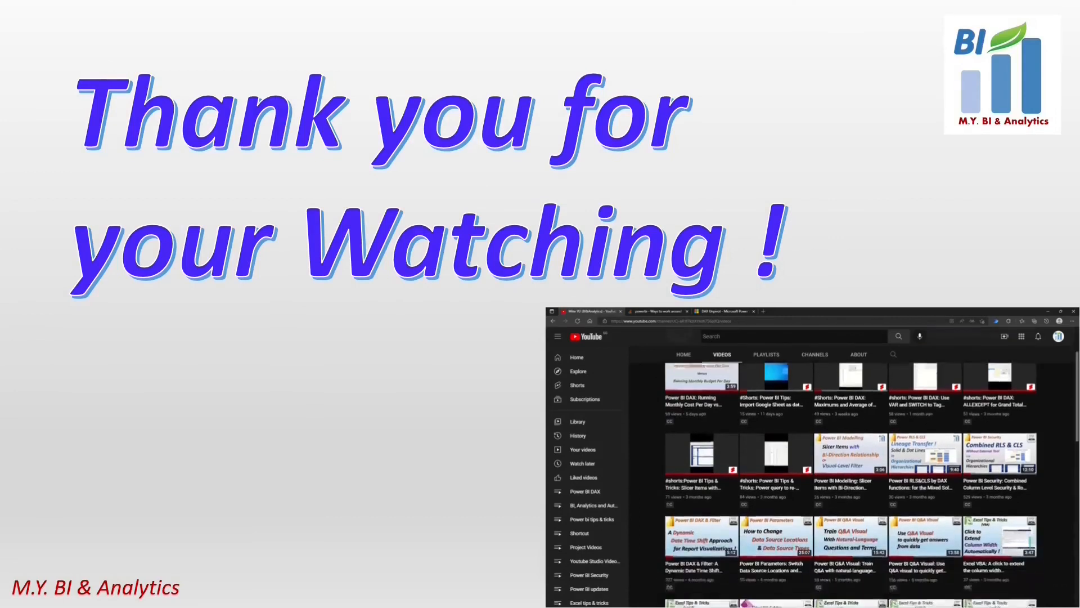
pyautogui.scroll(-3)
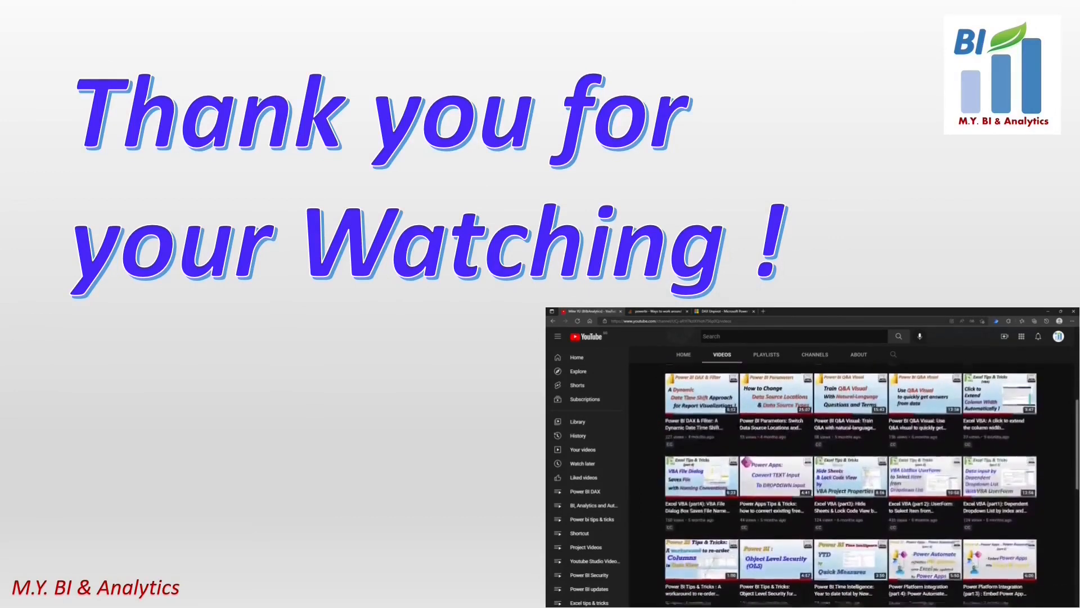
pyautogui.scroll(-3)
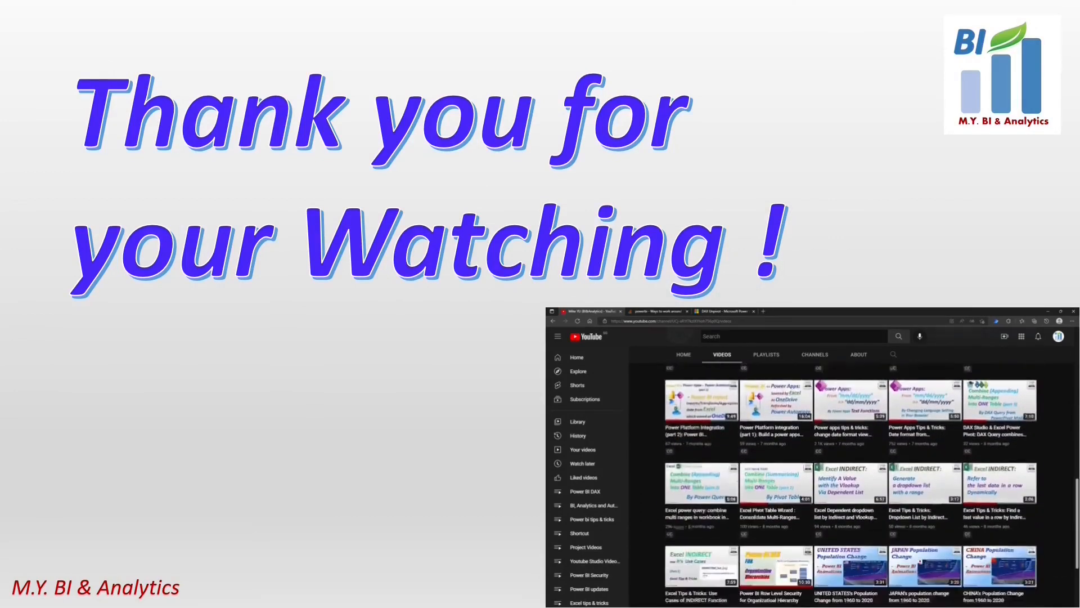
pyautogui.scroll(-3)
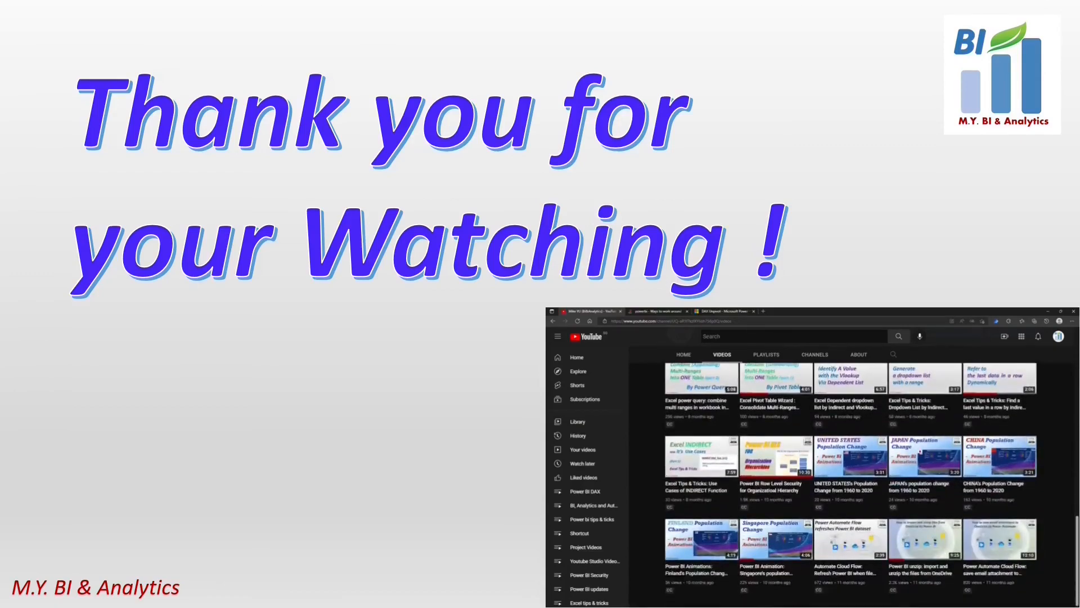